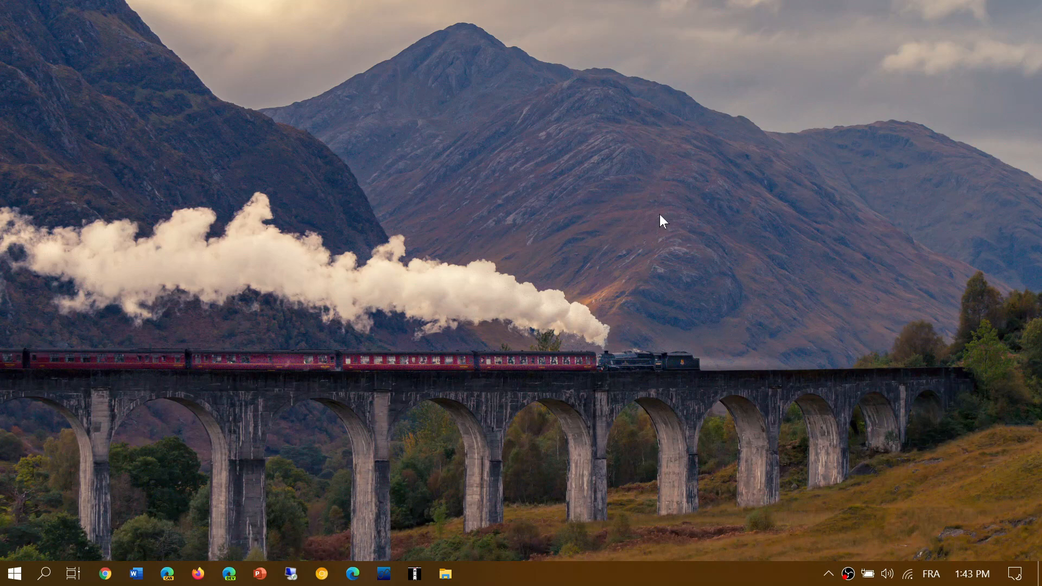
pyautogui.moveTo(555, 222)
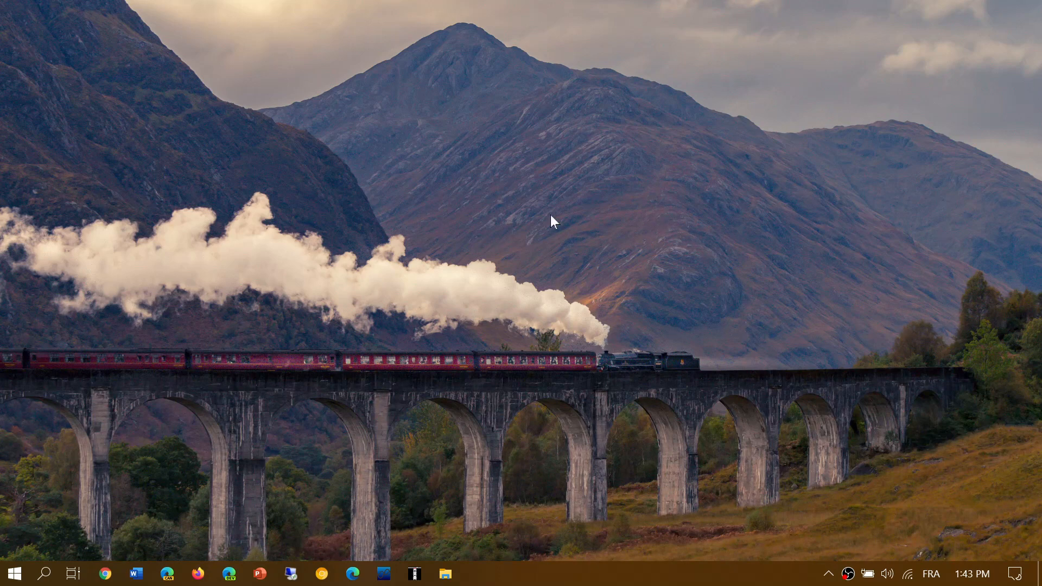
# - Launch Chrome from the taskbar and reach the Privacy and security section of Settings
pyautogui.click(104, 573)
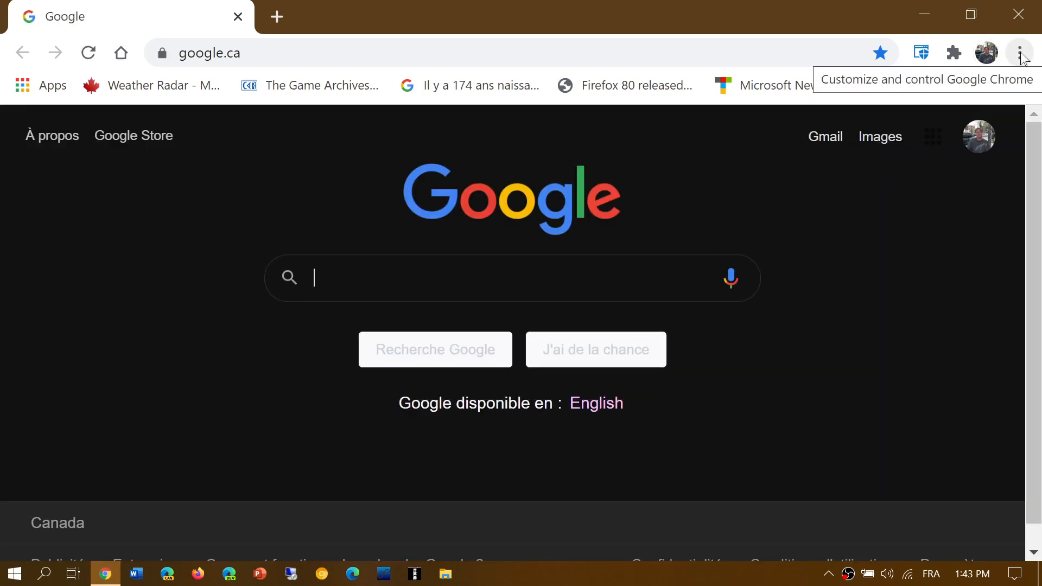
pyautogui.click(1023, 52)
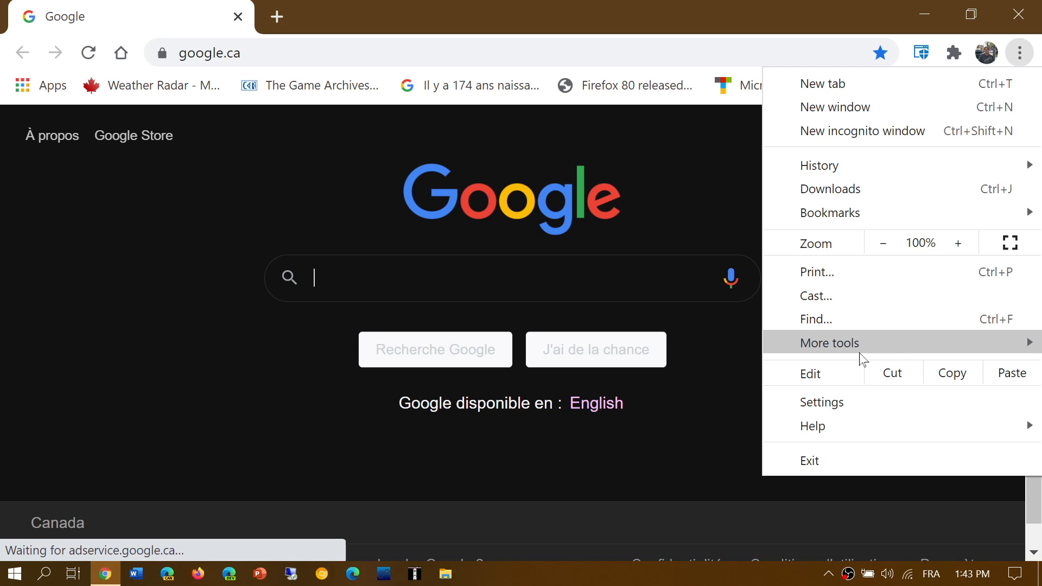
pyautogui.click(822, 402)
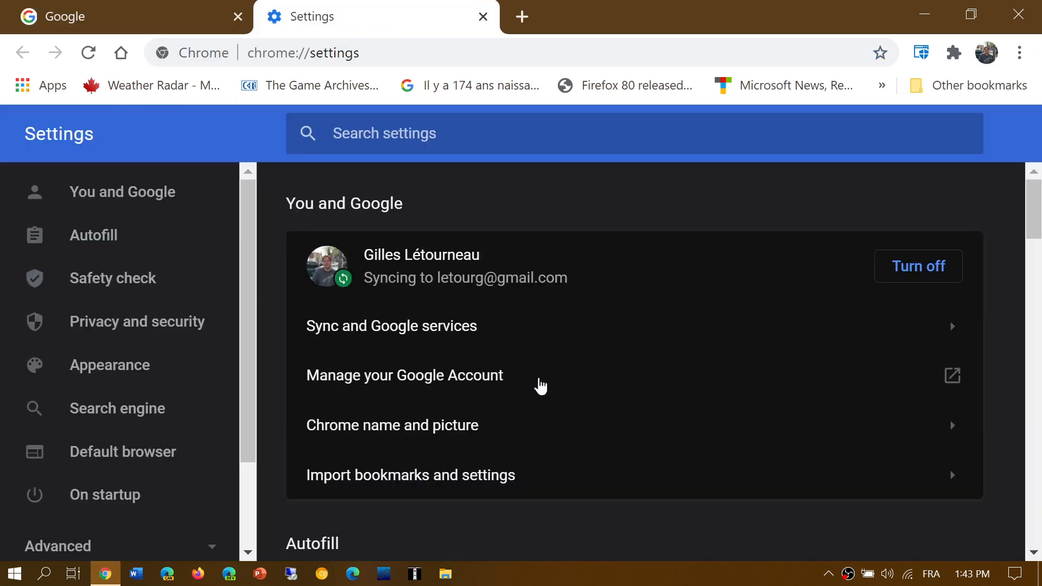
pyautogui.click(137, 321)
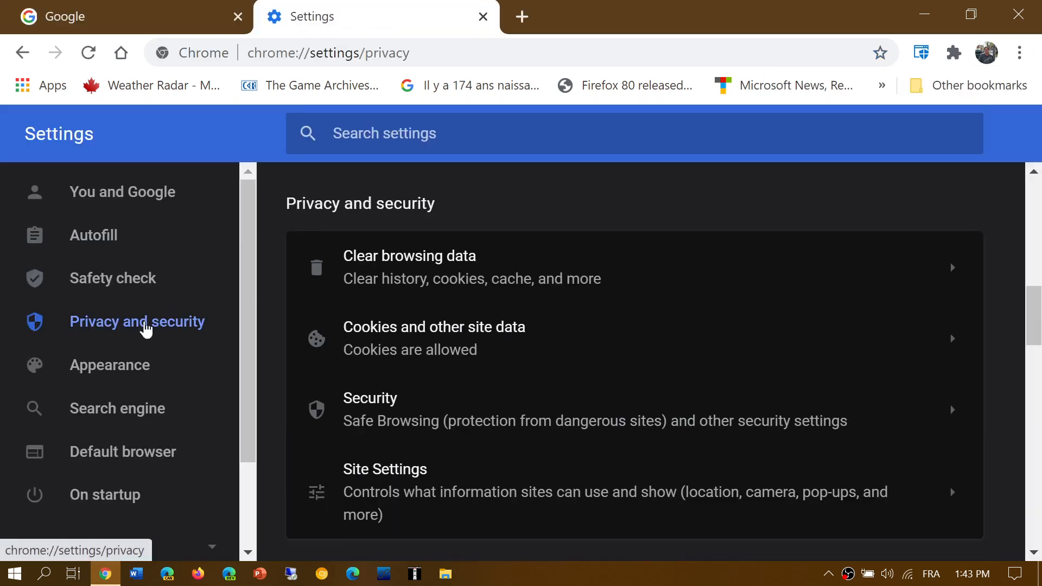
# - Scroll through the Security page to the Safe Browsing options showing Standard protection
pyautogui.scroll(-3)
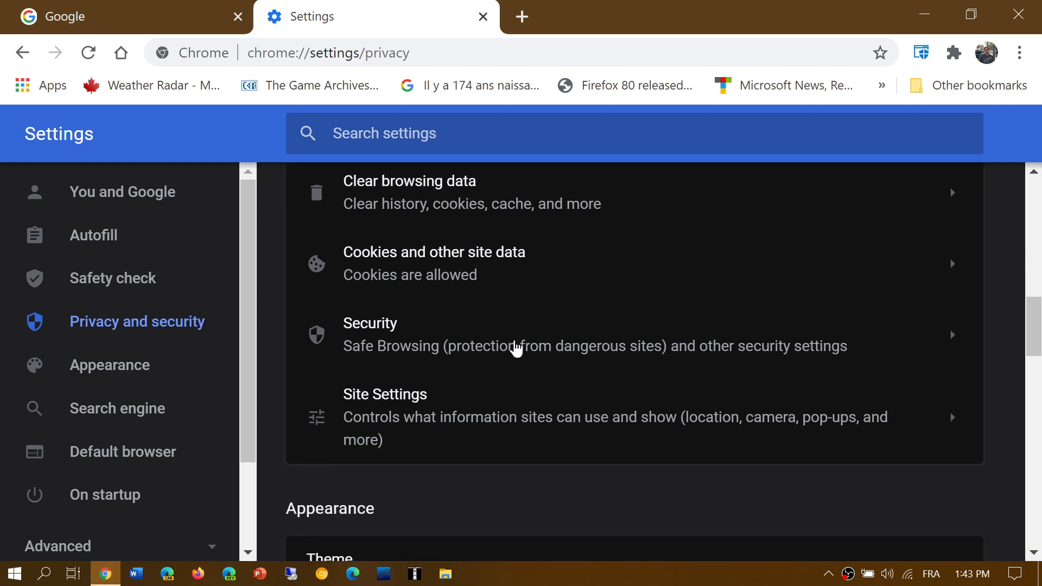
pyautogui.moveTo(379, 345)
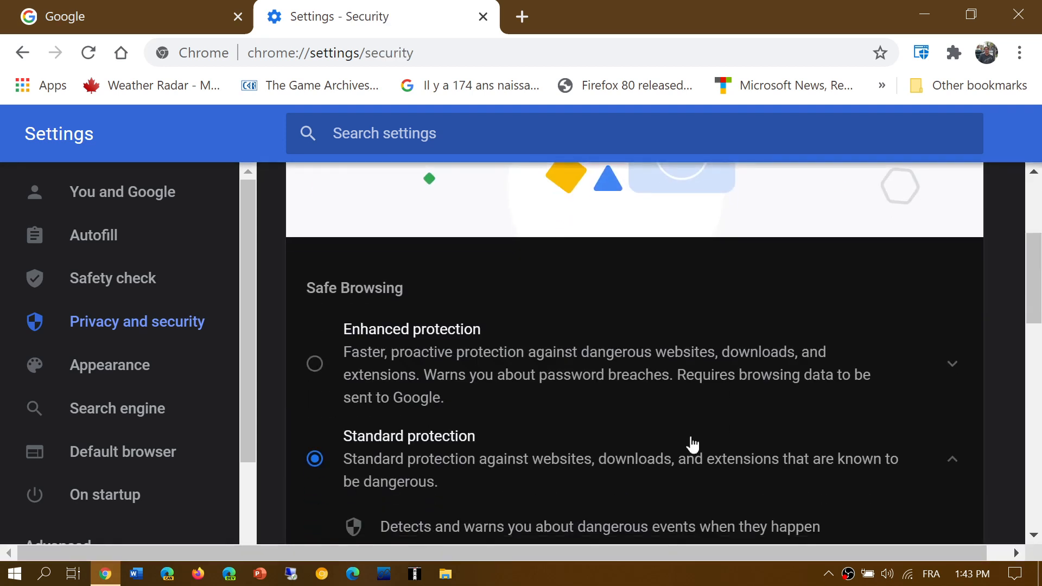
pyautogui.scroll(-3)
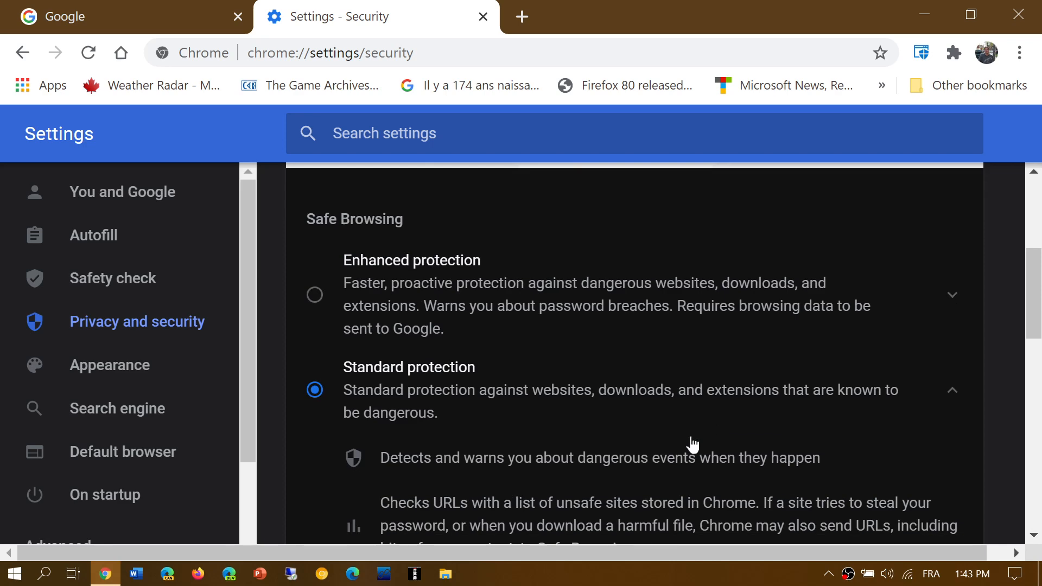
pyautogui.scroll(-3)
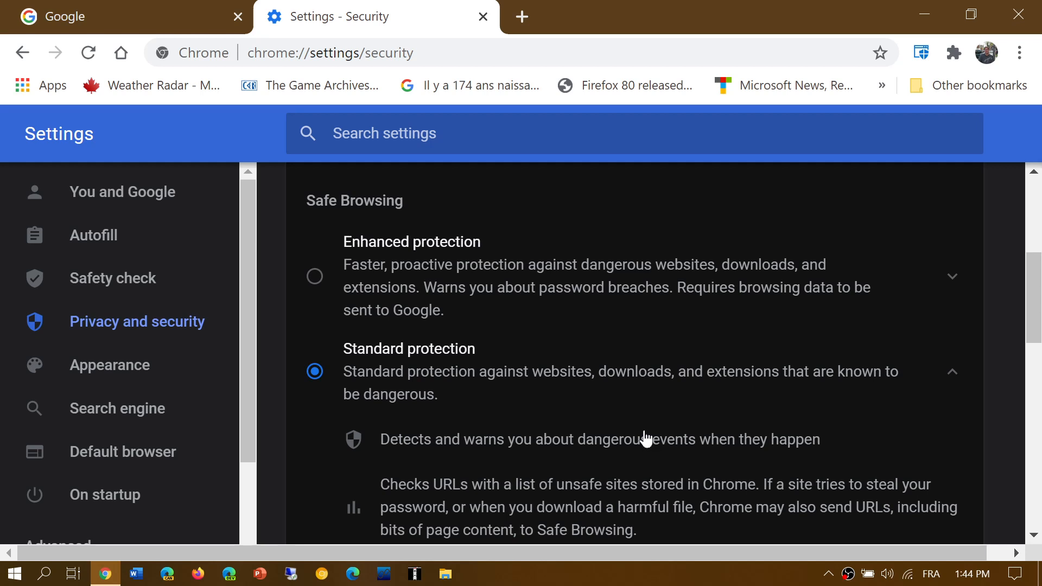
pyautogui.scroll(-3)
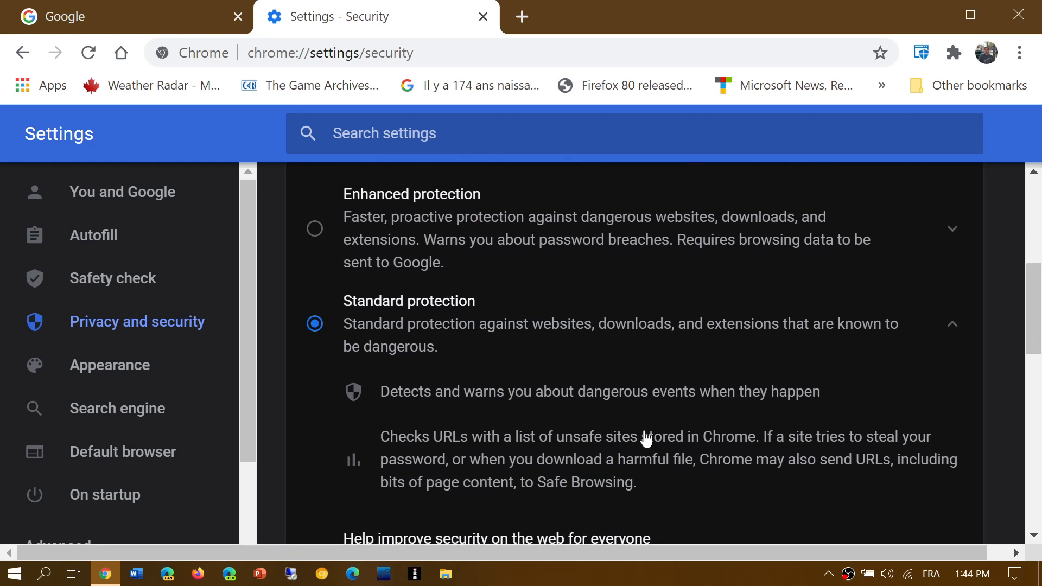
pyautogui.scroll(3)
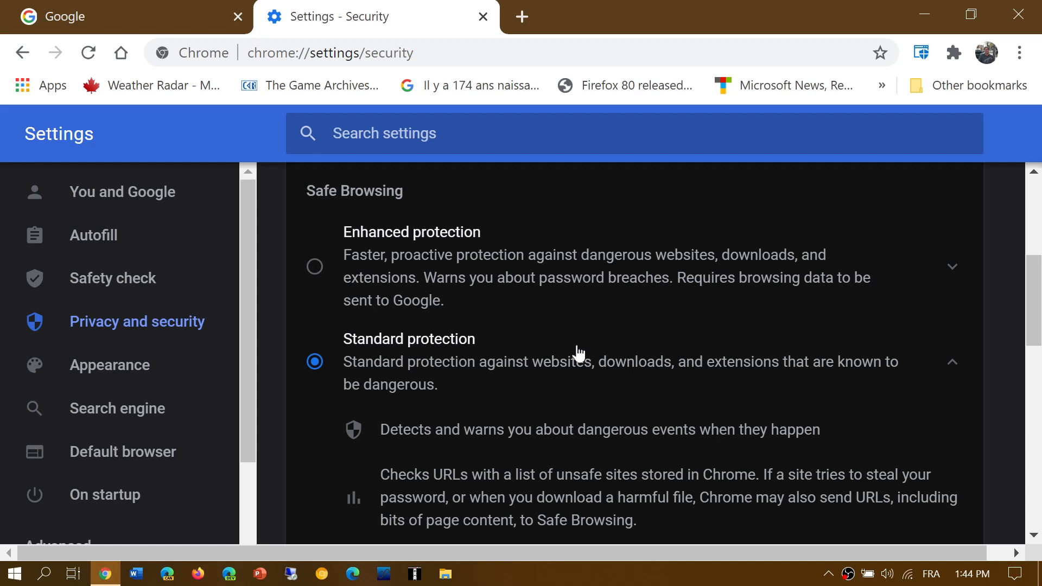
pyautogui.moveTo(397, 254)
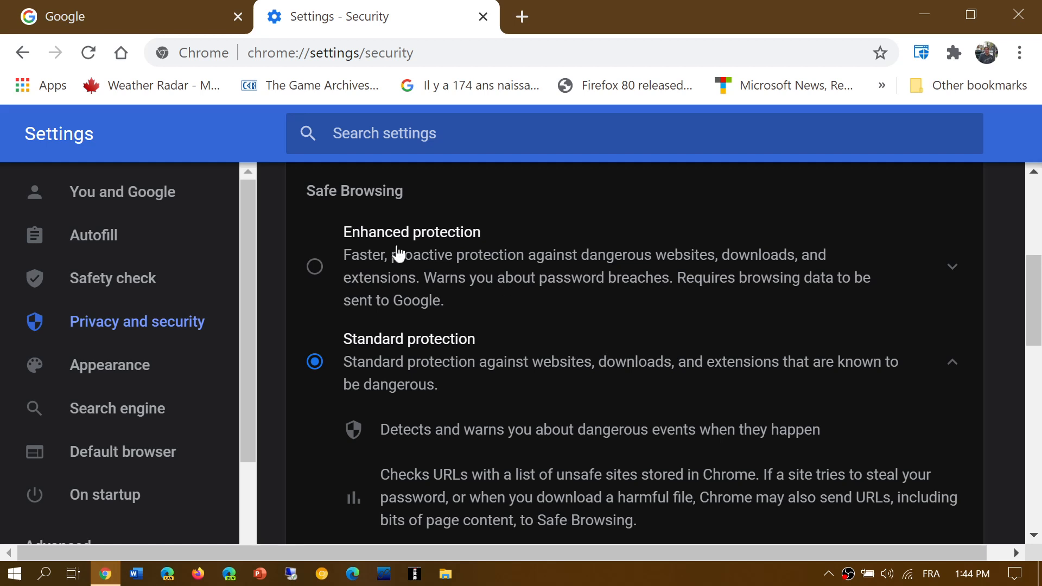
pyautogui.moveTo(545, 332)
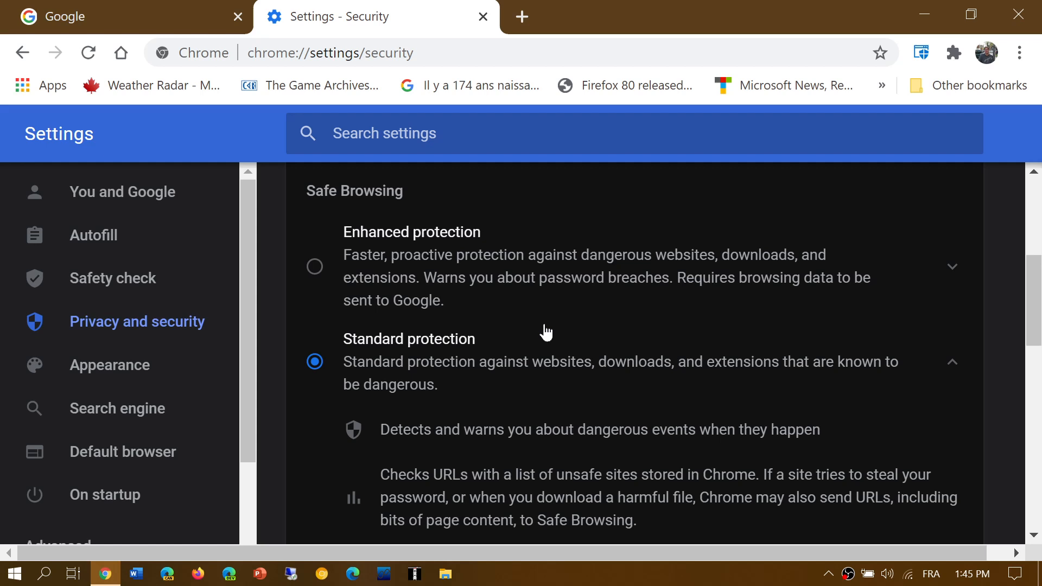
pyautogui.moveTo(506, 394)
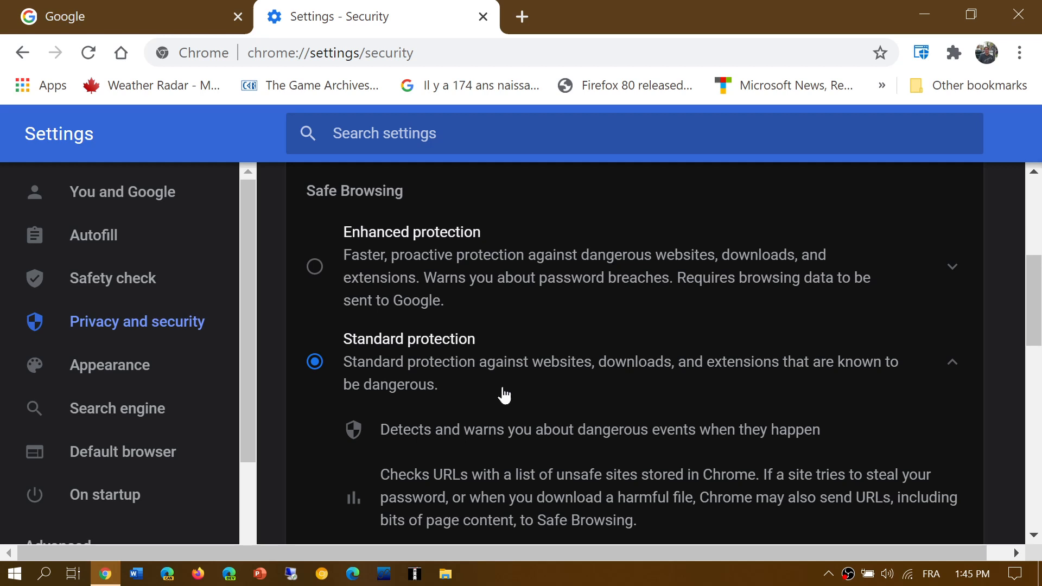
pyautogui.moveTo(528, 369)
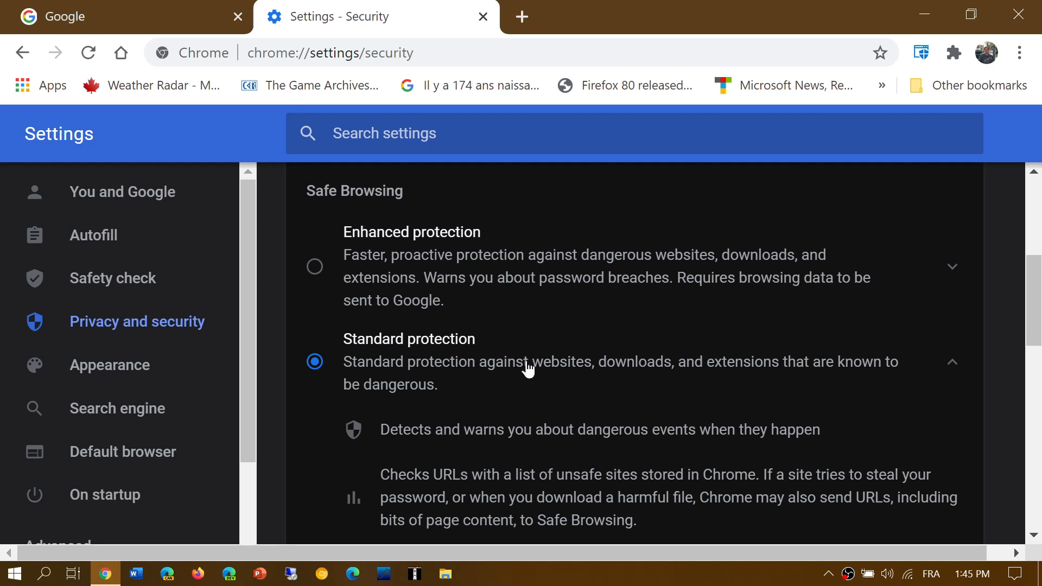
pyautogui.moveTo(556, 412)
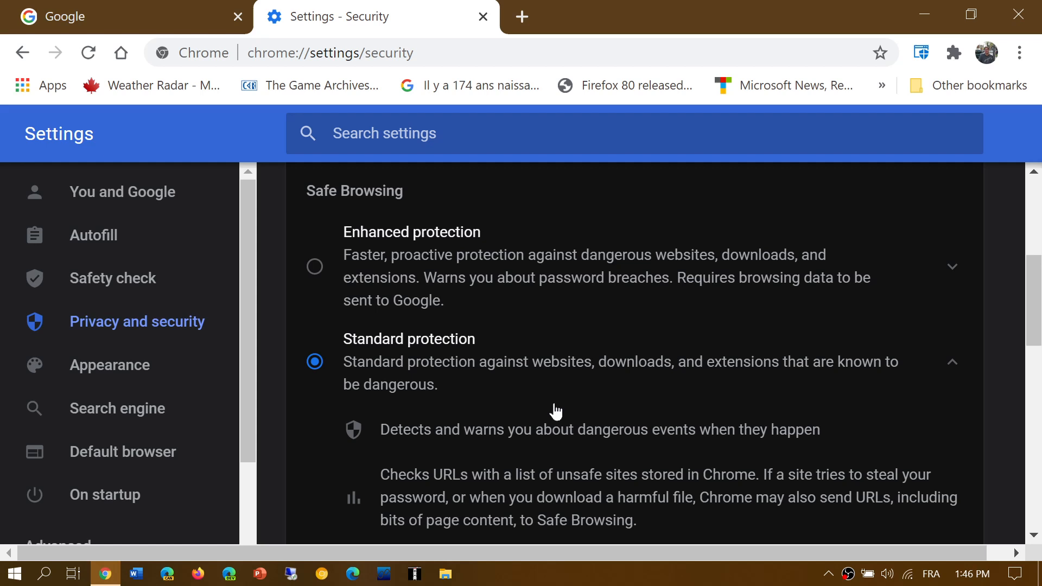
pyautogui.scroll(-3)
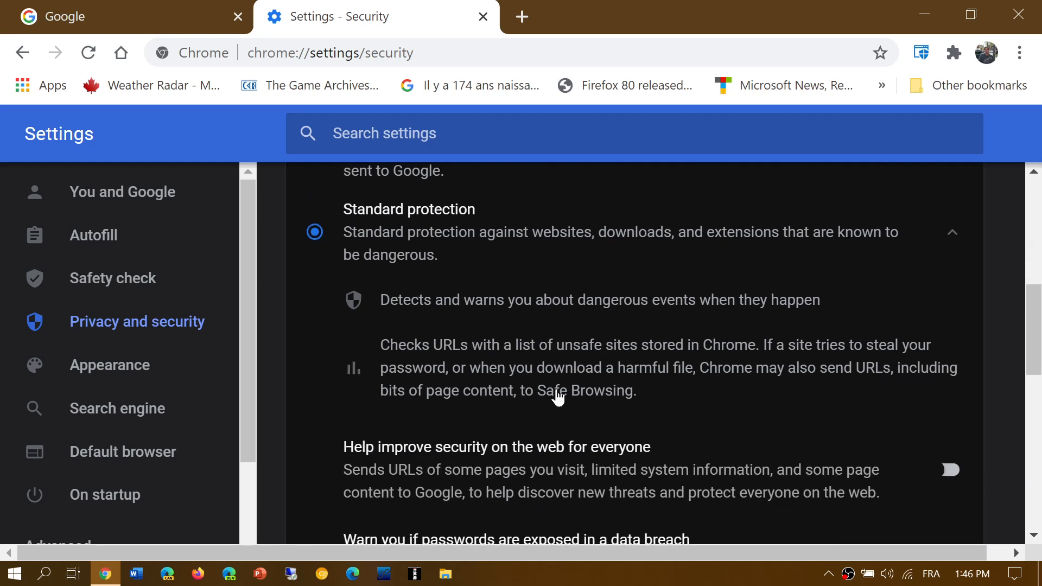
pyautogui.scroll(-3)
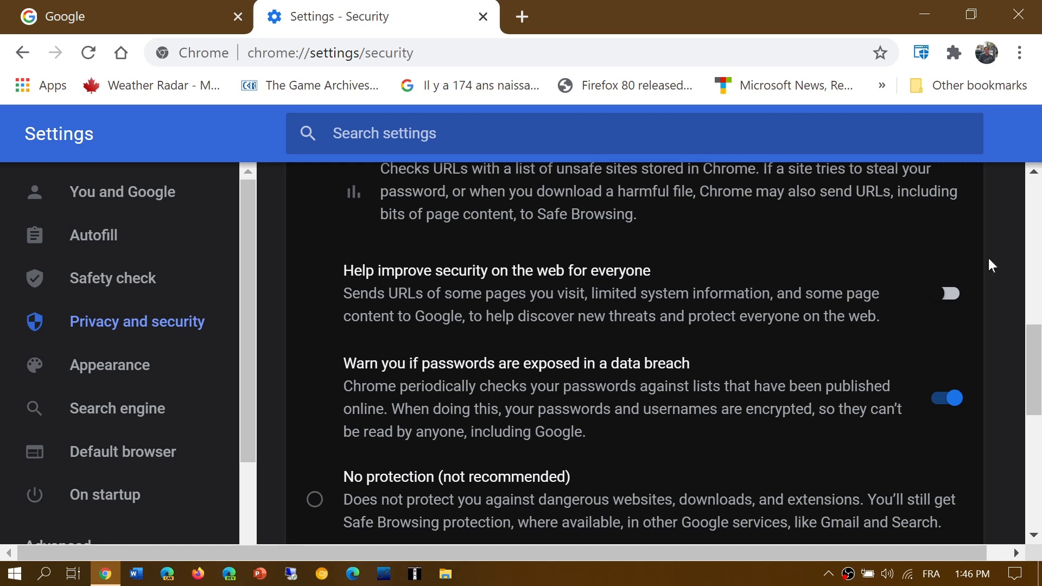
pyautogui.click(946, 397)
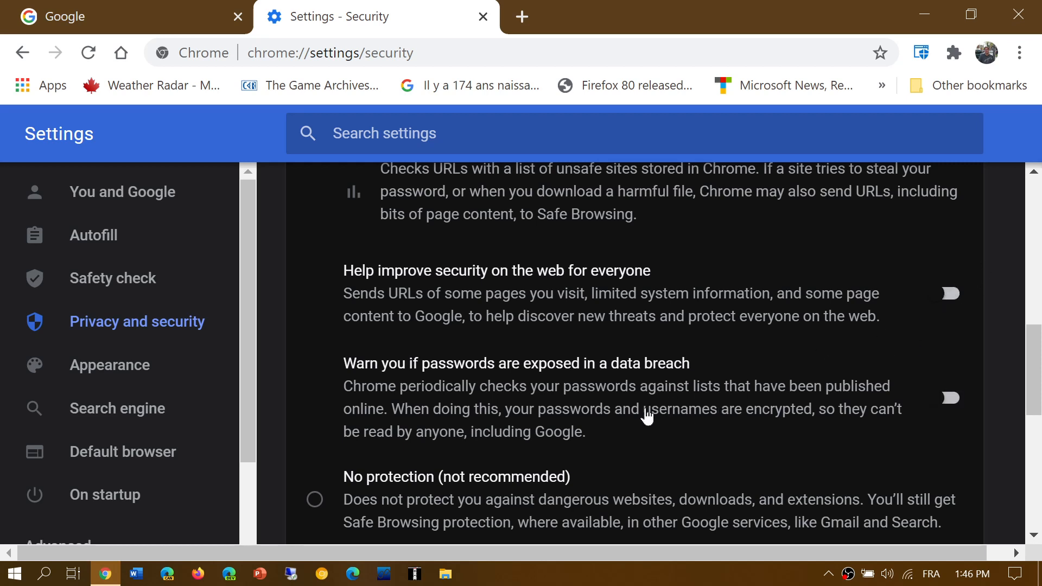
pyautogui.click(948, 397)
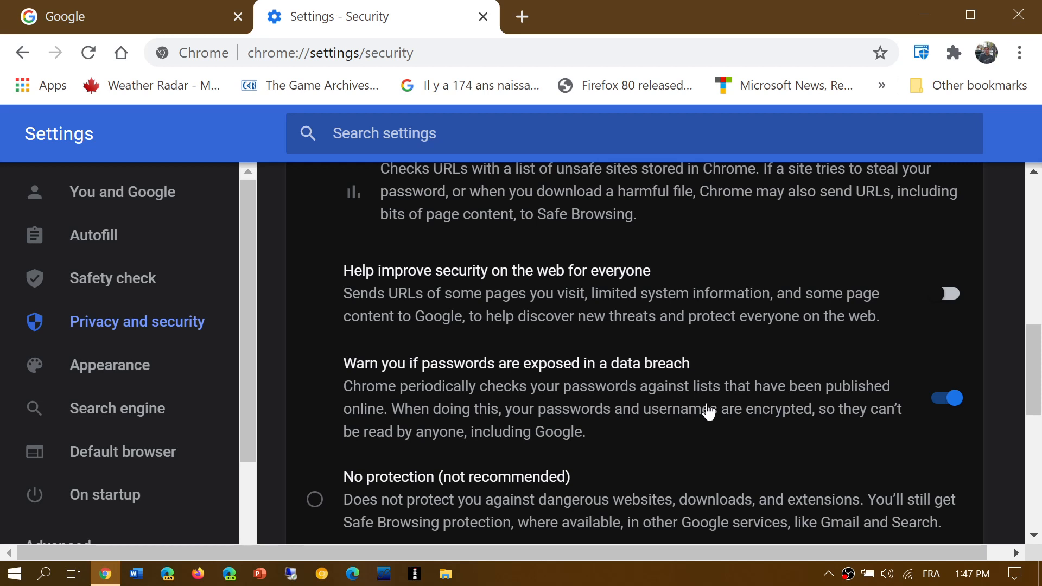
pyautogui.scroll(-3)
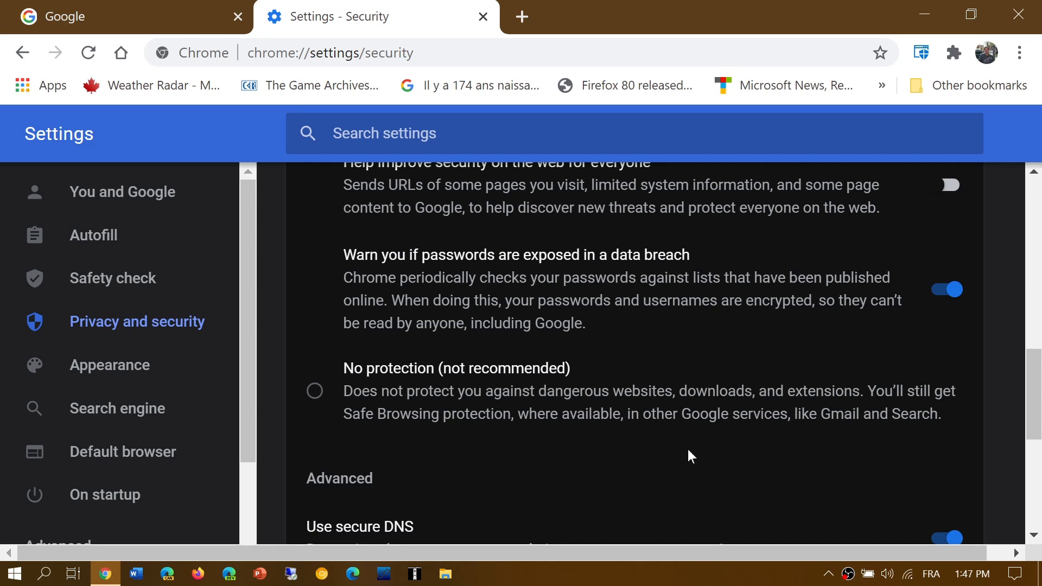
pyautogui.scroll(-3)
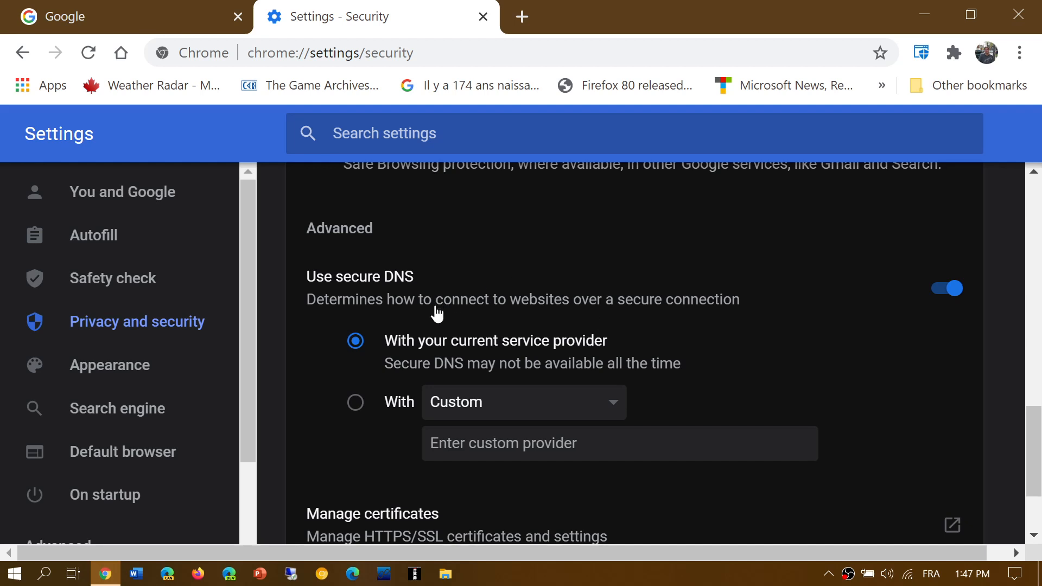
pyautogui.moveTo(743, 382)
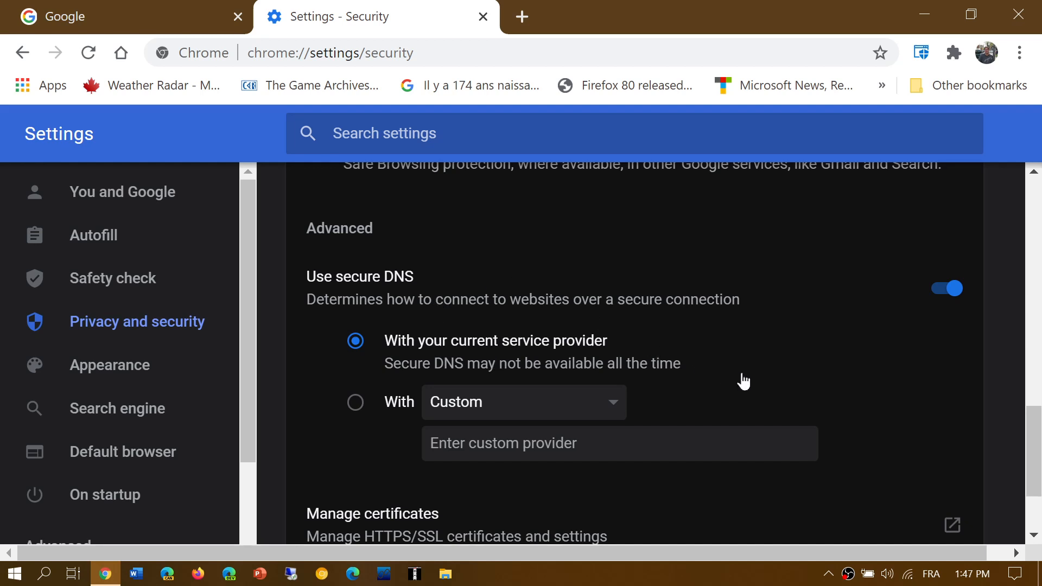
pyautogui.scroll(-3)
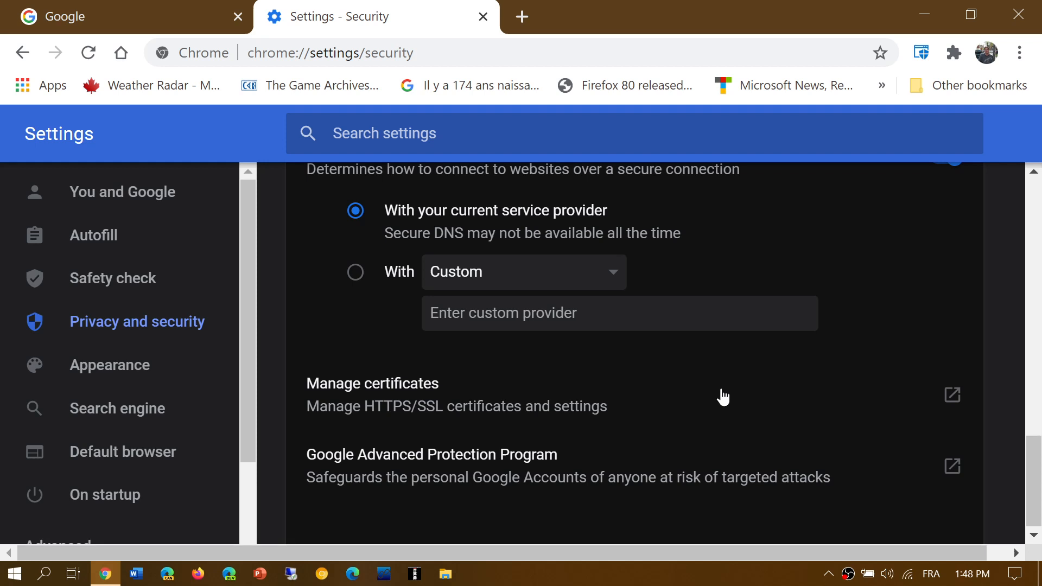
pyautogui.moveTo(514, 417)
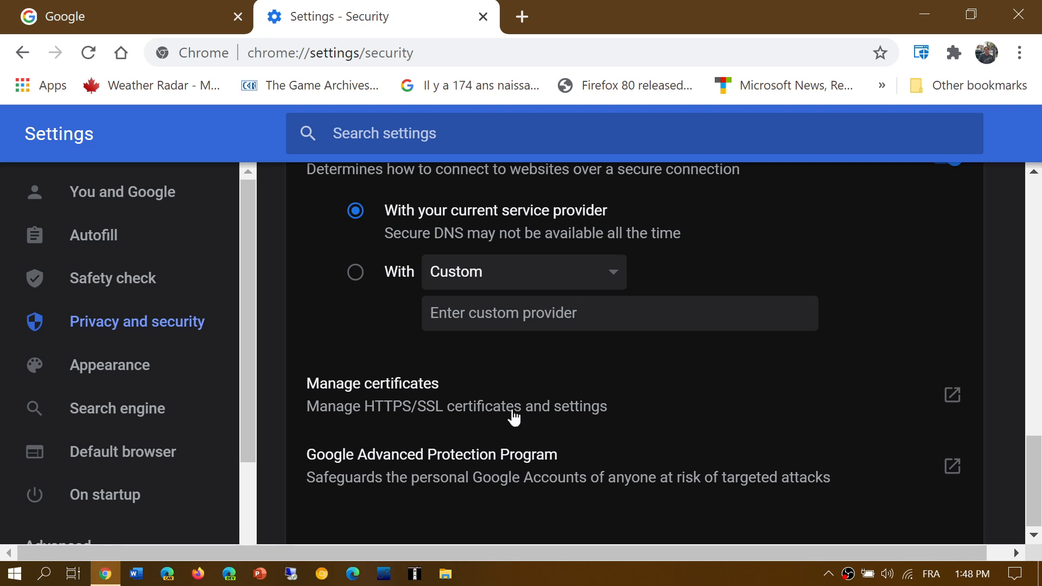
pyautogui.moveTo(738, 388)
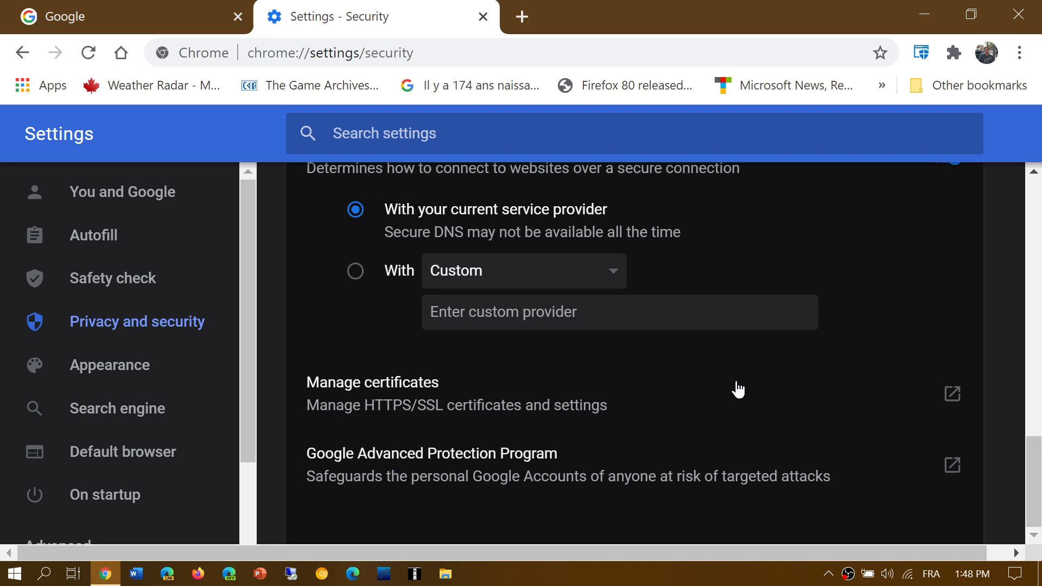
pyautogui.moveTo(688, 453)
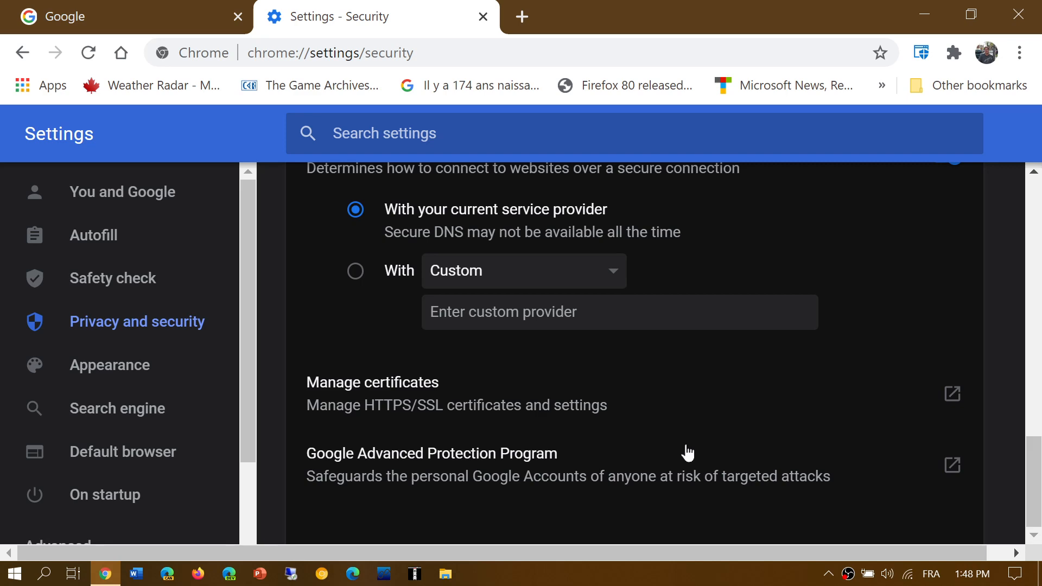
pyautogui.scroll(-3)
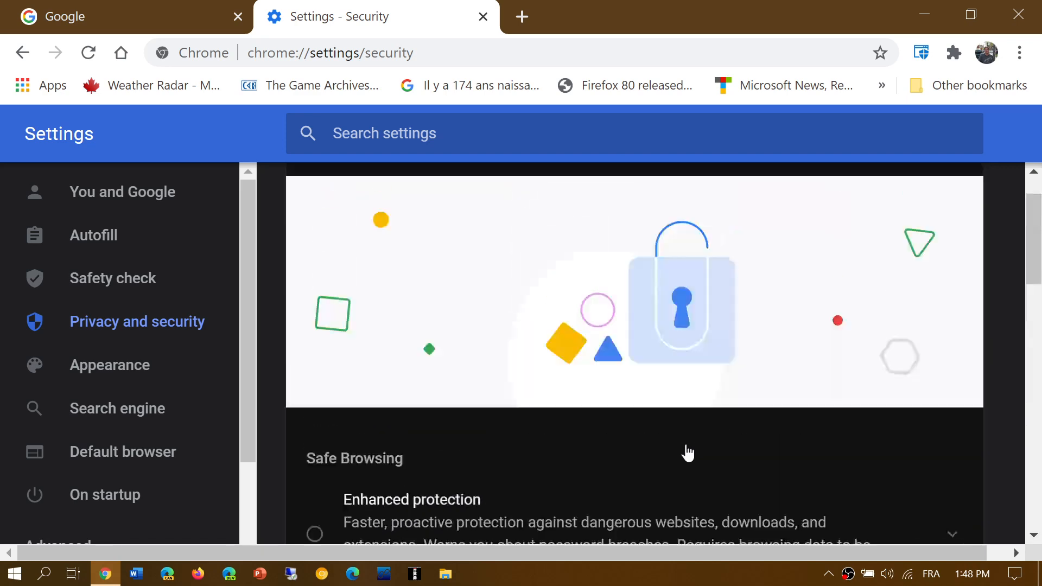
# - Close the Settings tab, leaving the Google homepage with no settings changed
pyautogui.click(483, 16)
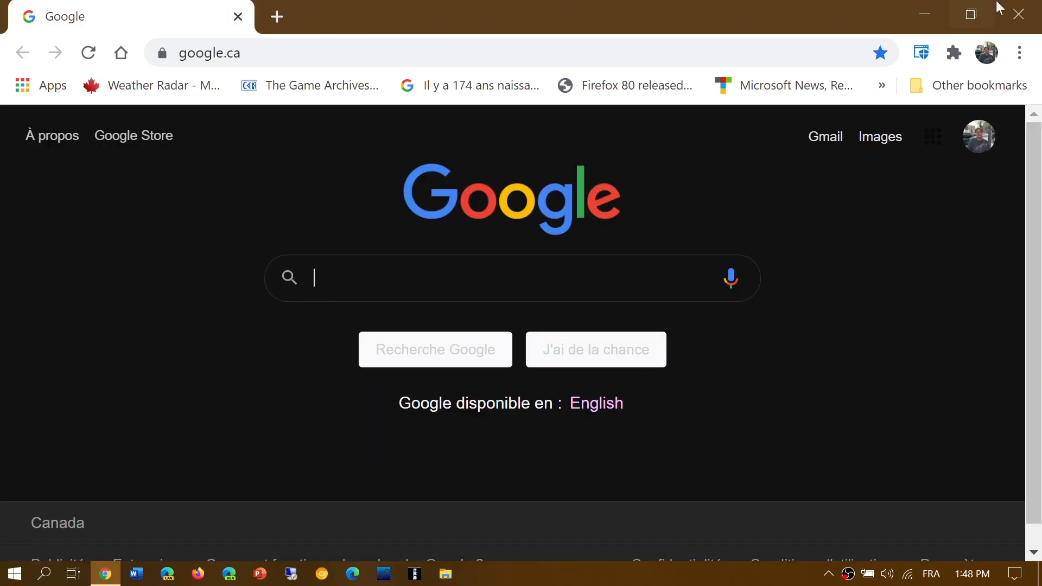